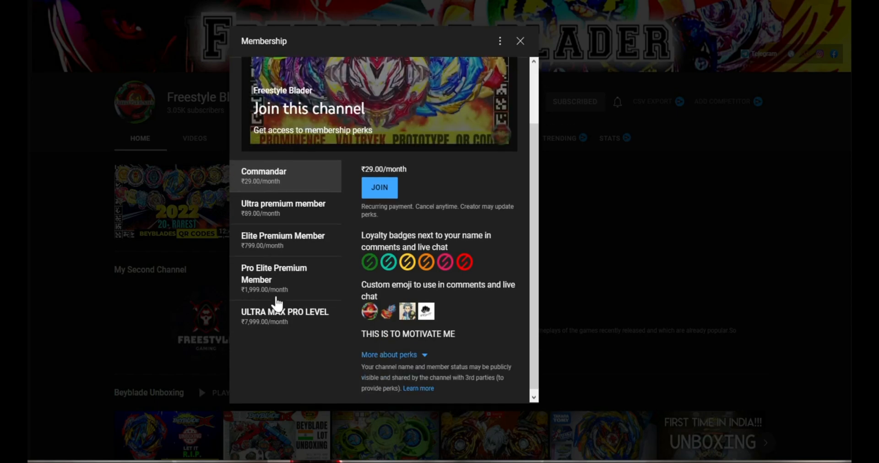
Browse the Ultra premium, Pro Elite and ULTRA MAX PRO tiers, settling on Pro Elite Premium Member at ₹1,999/month.
left_click(283, 213)
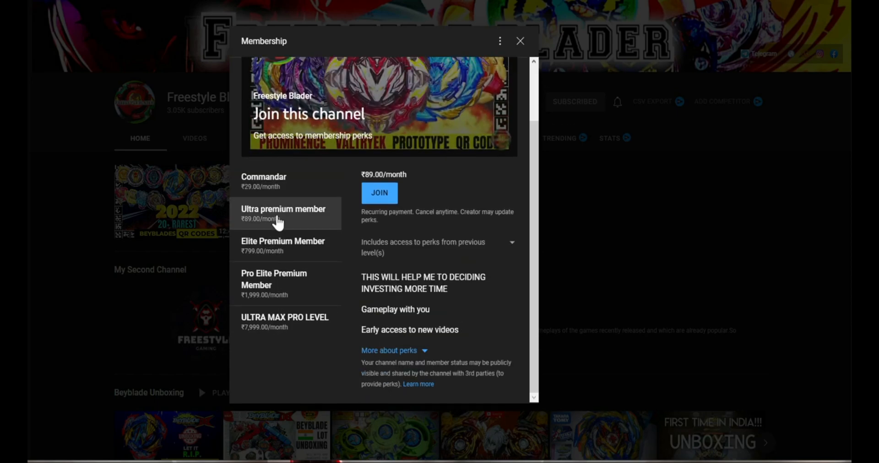
left_click(274, 278)
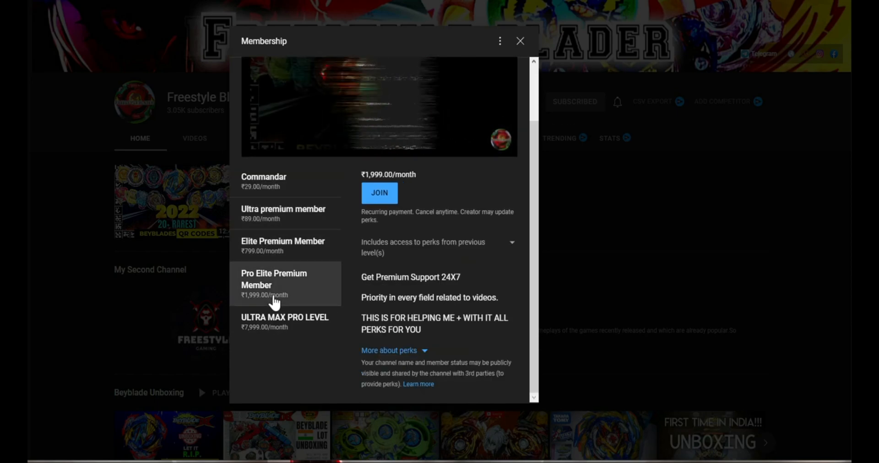
left_click(284, 367)
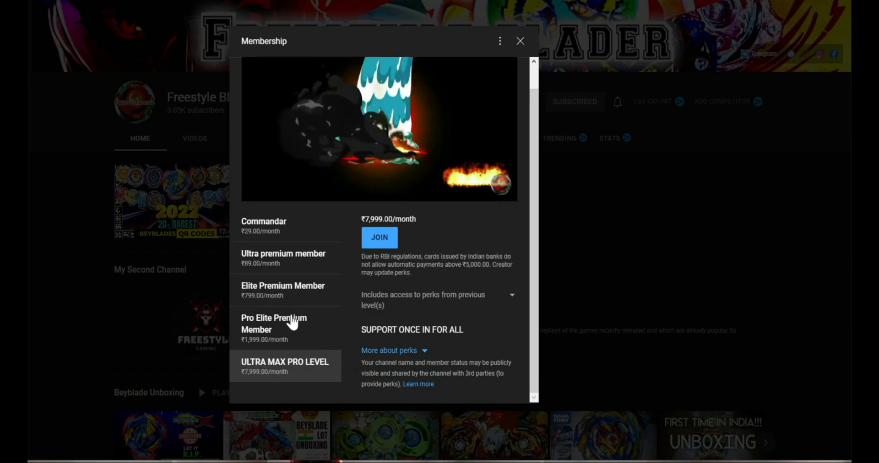
left_click(274, 323)
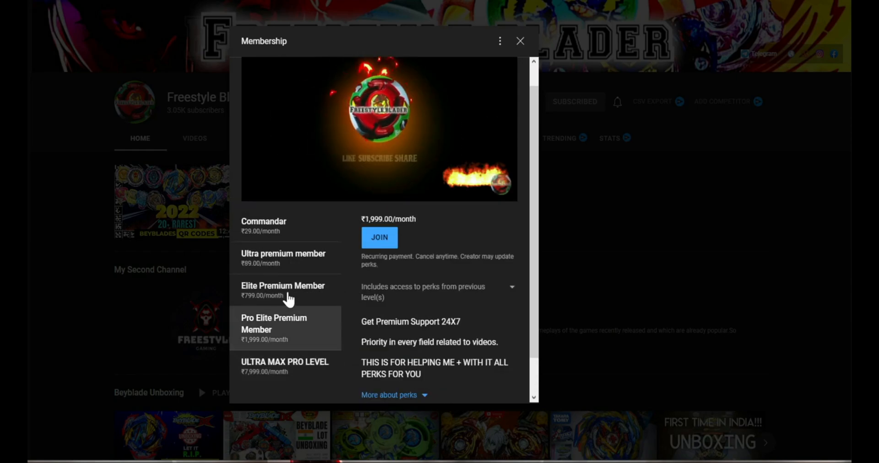
scroll("down", 3)
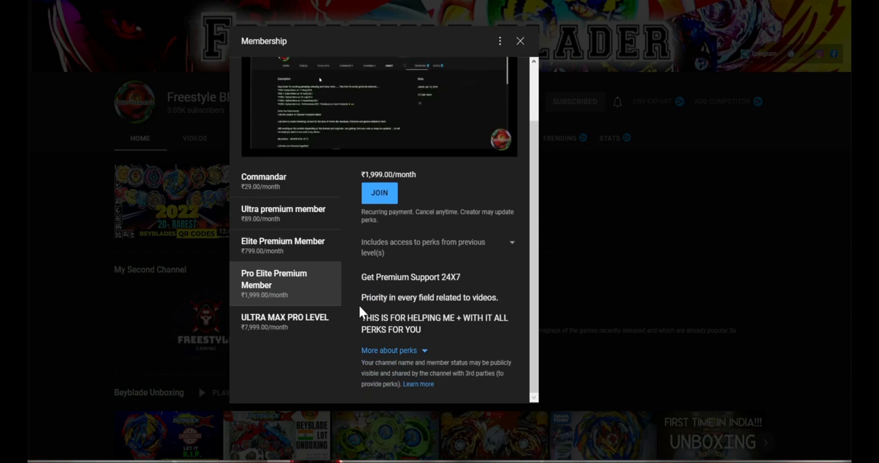
Join Freestyle Blader at the Pro Elite tier, reaching the purchase form with ₹1,999.00 due today.
left_click(379, 193)
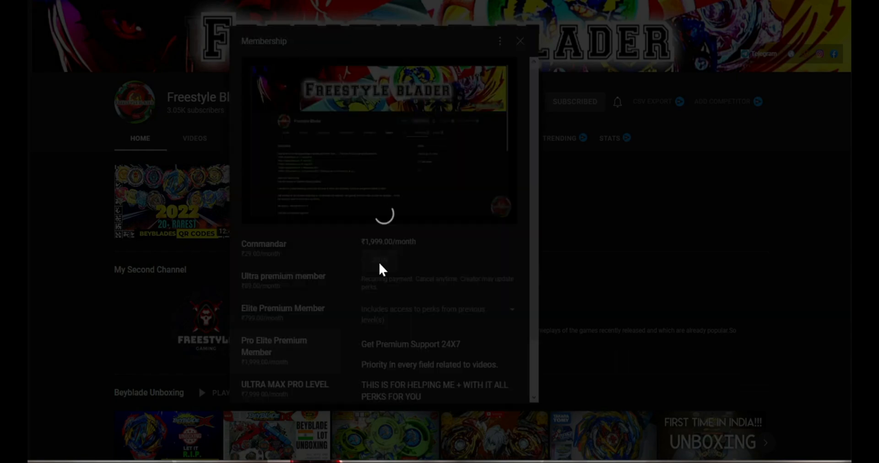
left_click(518, 40)
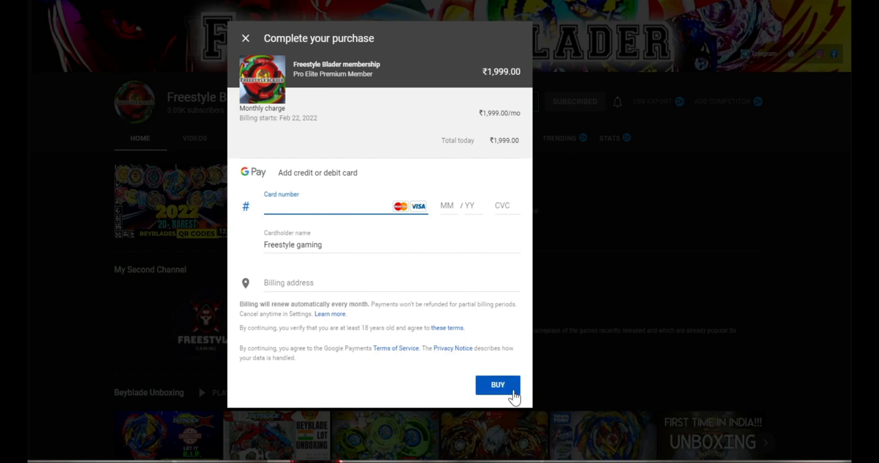
Attempt to buy without card details so card number, expiry, CVC and state are flagged as required.
left_click(497, 386)
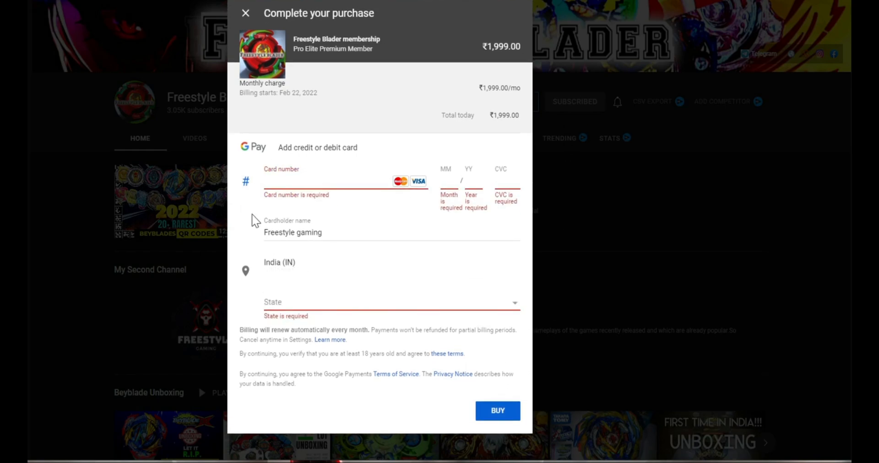